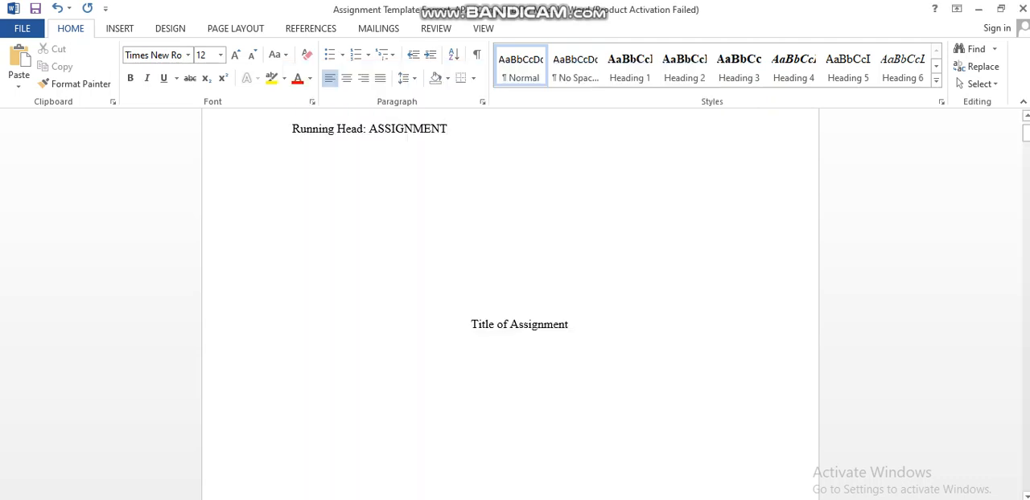
# - Move past the date to the Executive Summary page and enter its 'ANY KEYWORD OF ASSIGNMENT' header for editing
pyautogui.click(447, 129)
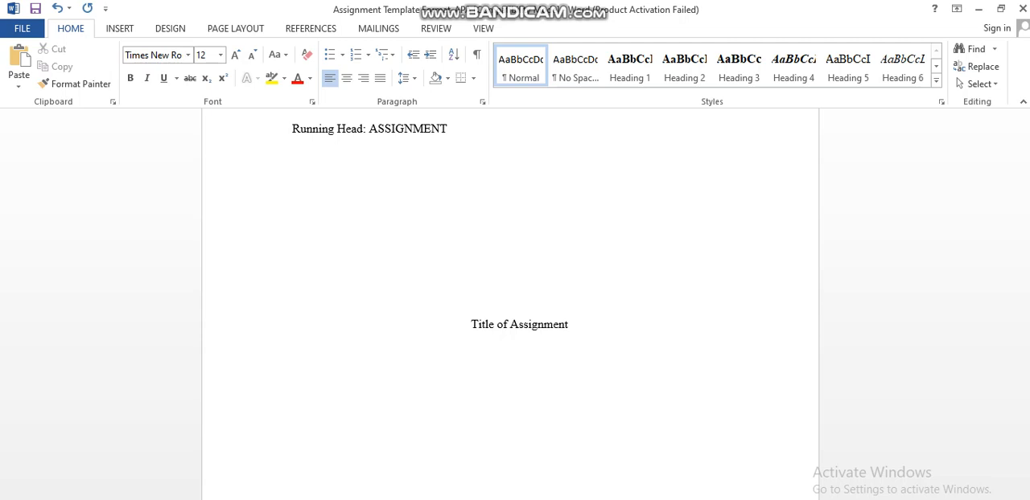
pyautogui.click(448, 129)
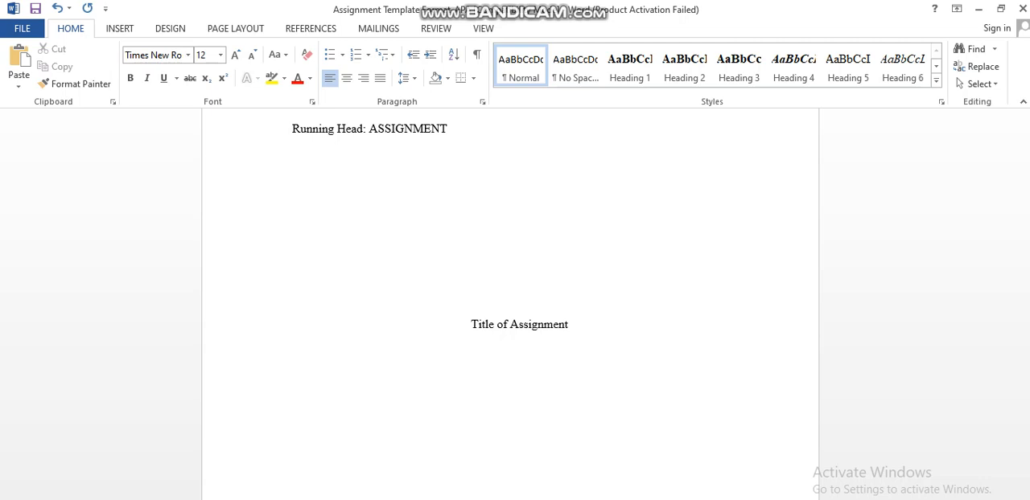
pyautogui.click(448, 129)
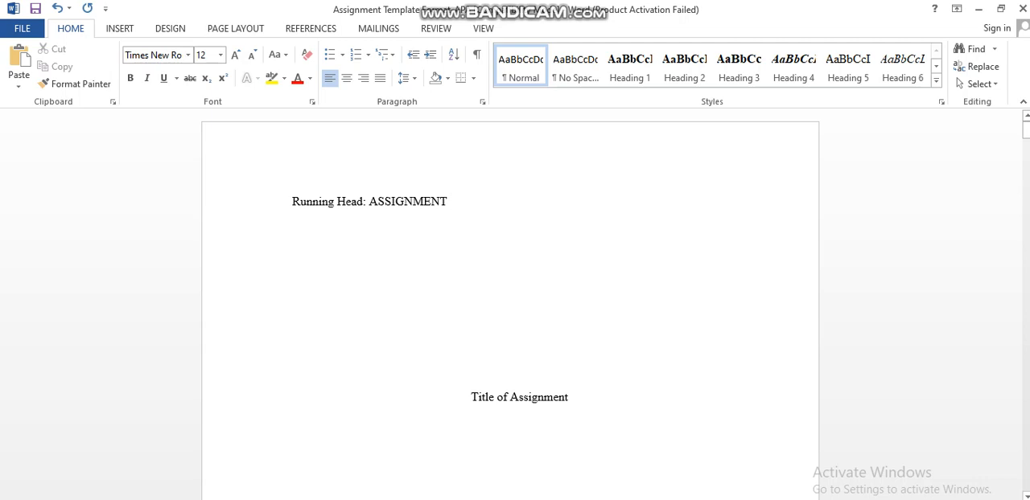
pyautogui.click(447, 202)
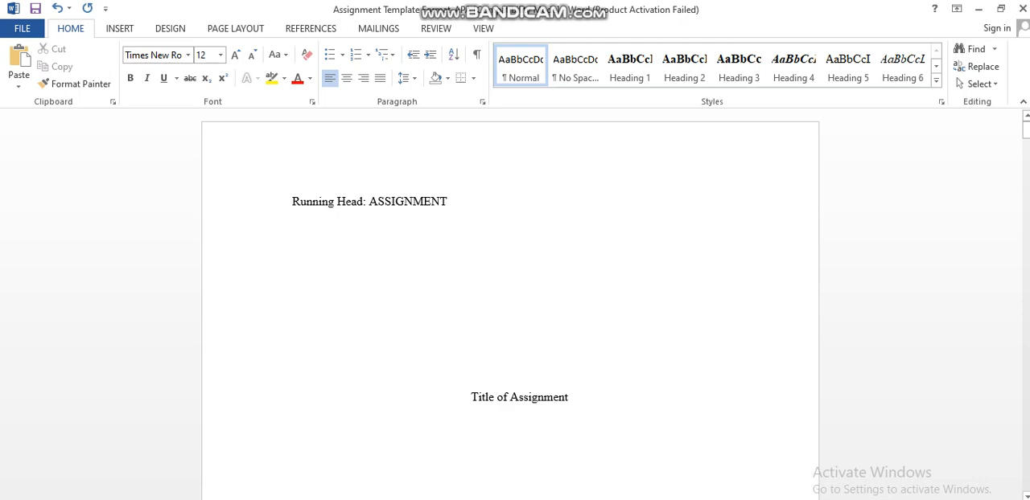
pyautogui.click(447, 201)
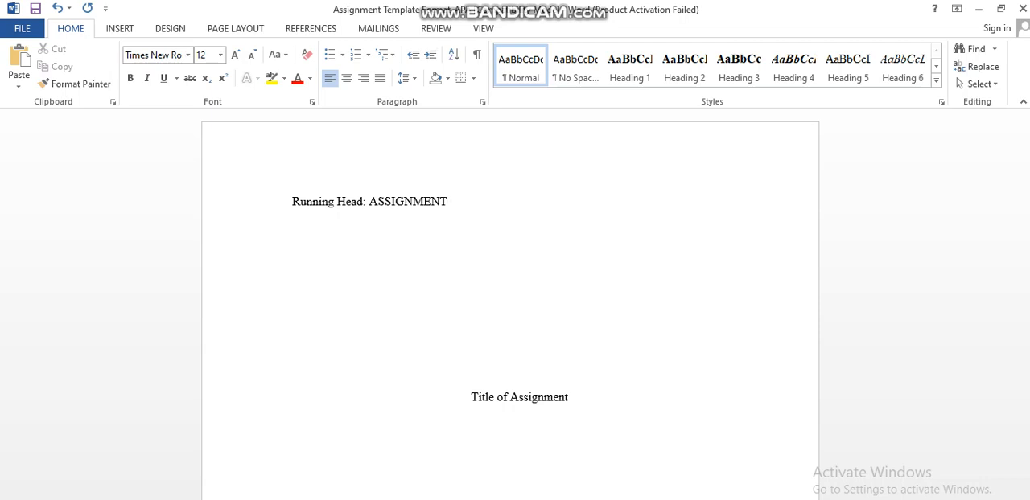
pyautogui.scroll(-3)
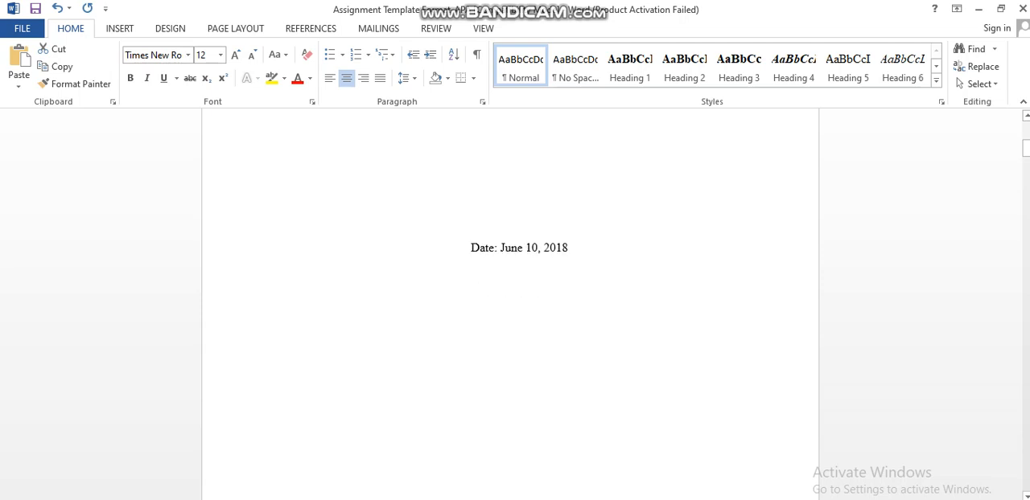
pyautogui.scroll(-3)
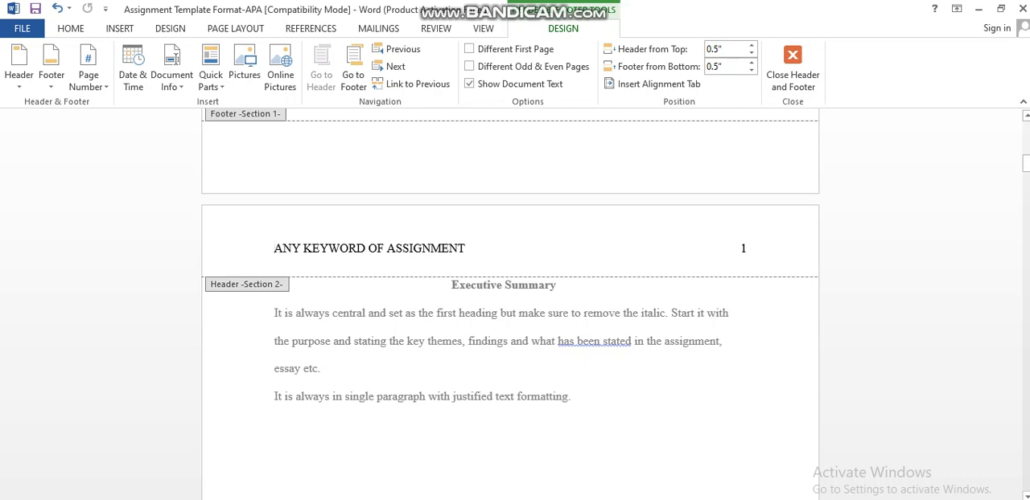
# - Leave header and footer editing, returning to the document body
pyautogui.click(743, 248)
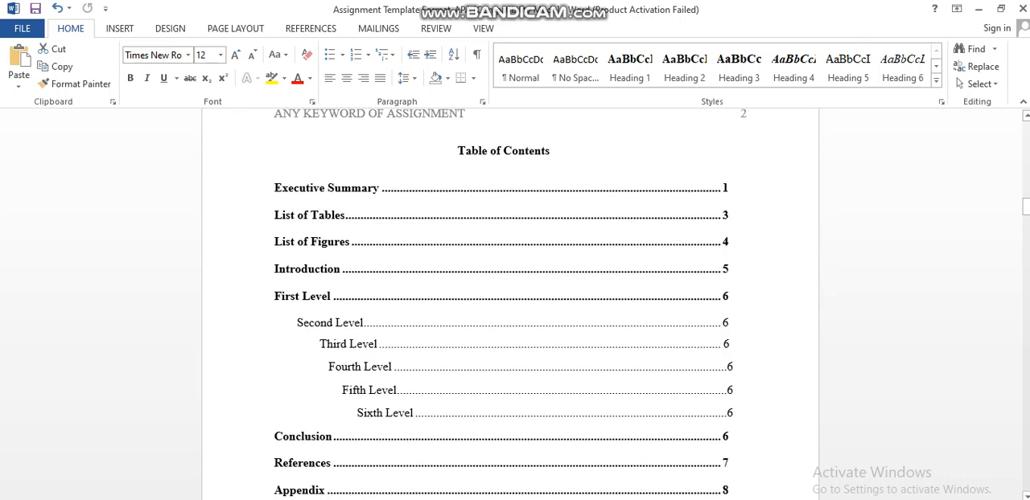
# - Show the References tools and bring the List of Tables page (Table 1: ABC Table) into view
pyautogui.scroll(-3)
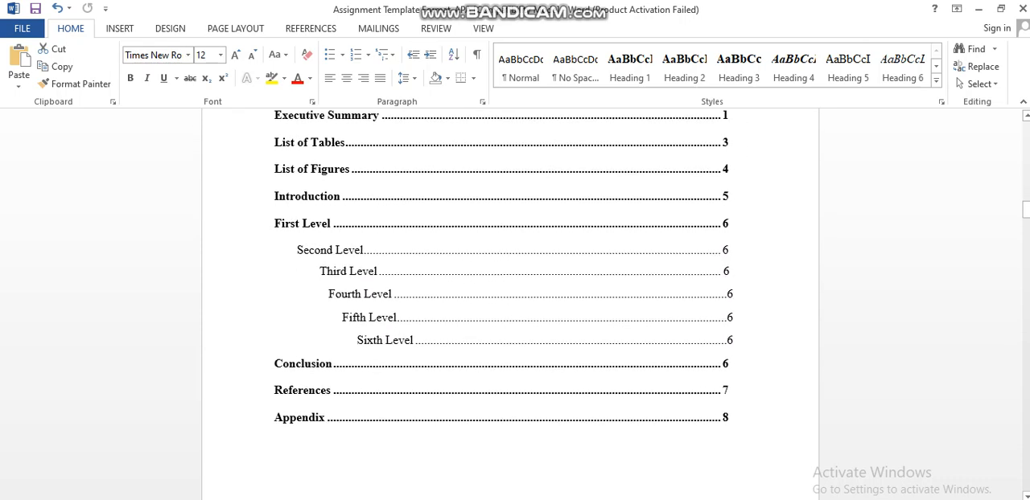
pyautogui.click(311, 29)
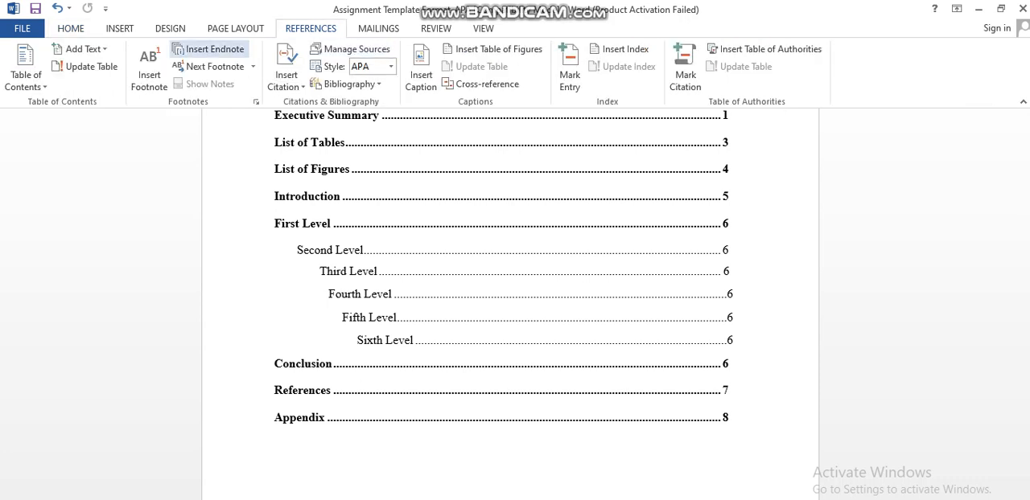
pyautogui.moveTo(25, 66)
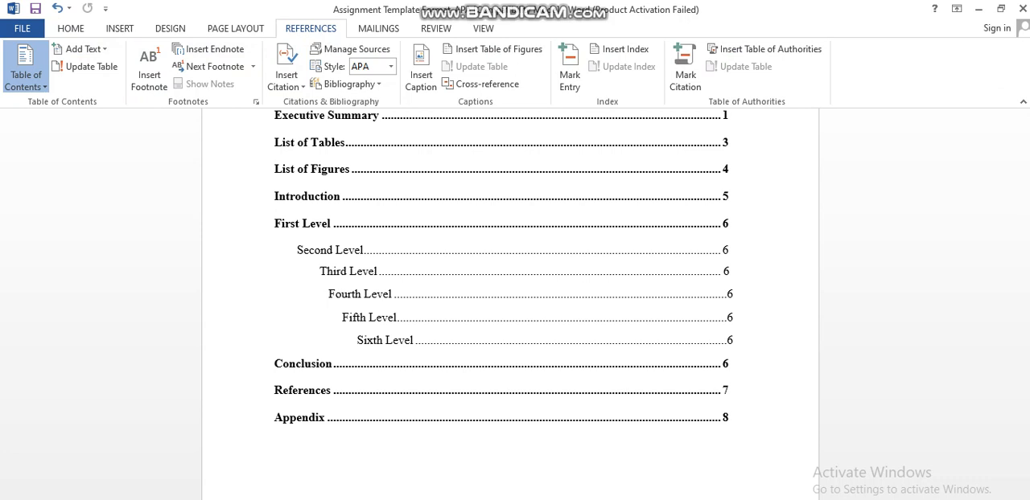
pyautogui.click(26, 66)
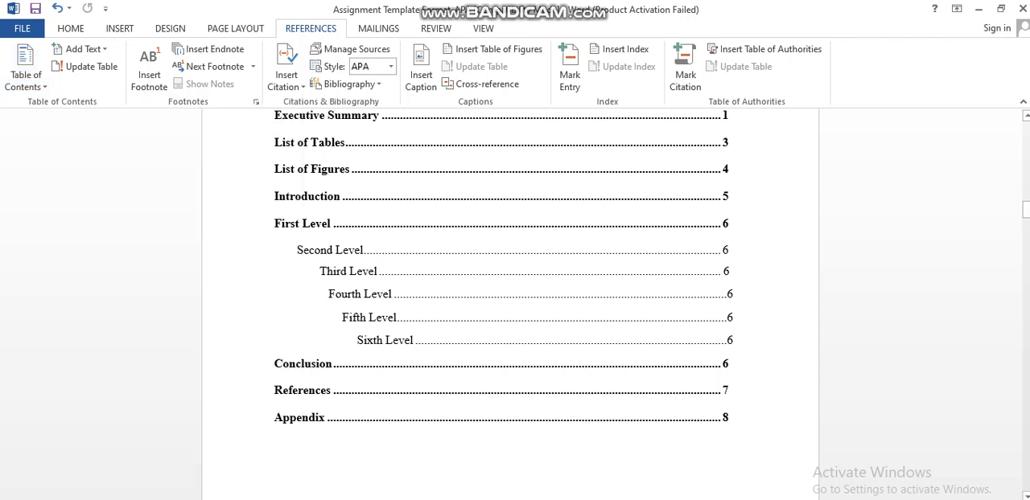
pyautogui.scroll(-3)
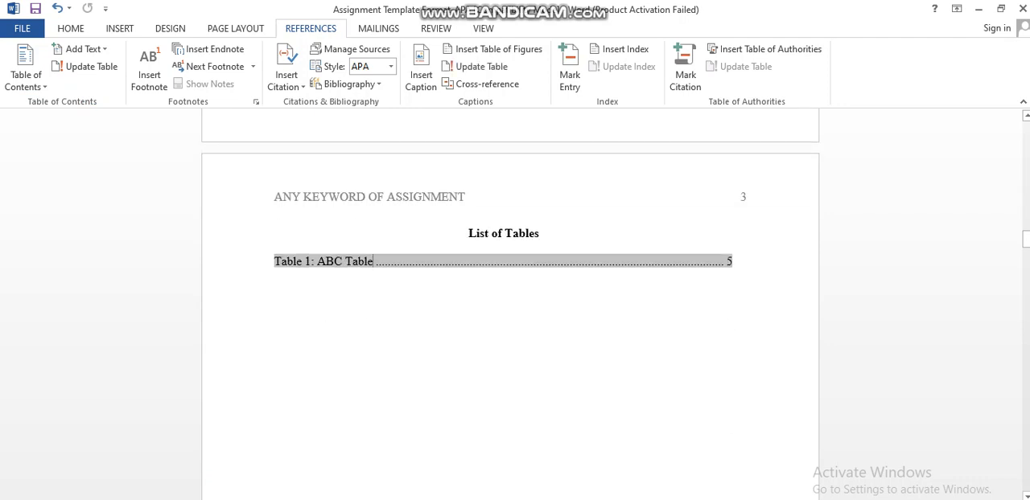
pyautogui.moveTo(493, 48)
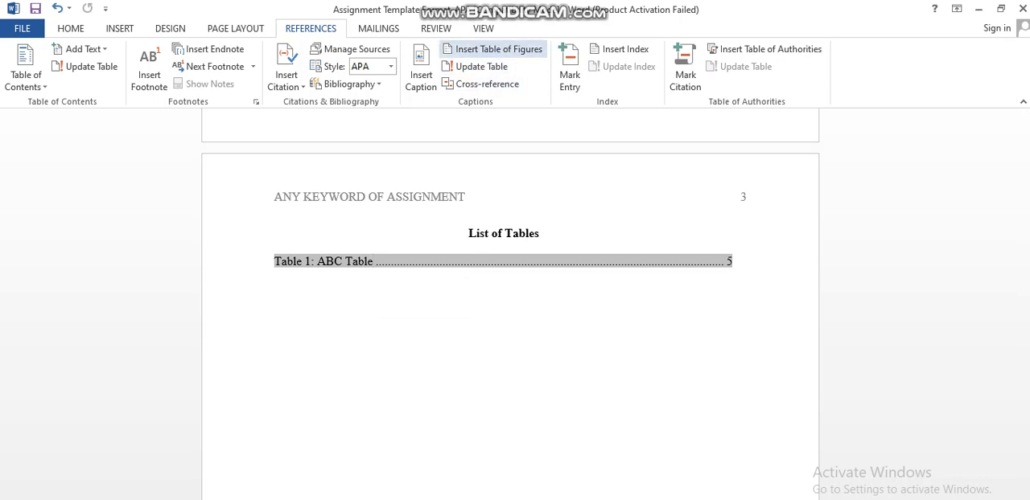
# - Review and dismiss the Table of Figures settings, then reach the List of Figures page
pyautogui.click(493, 48)
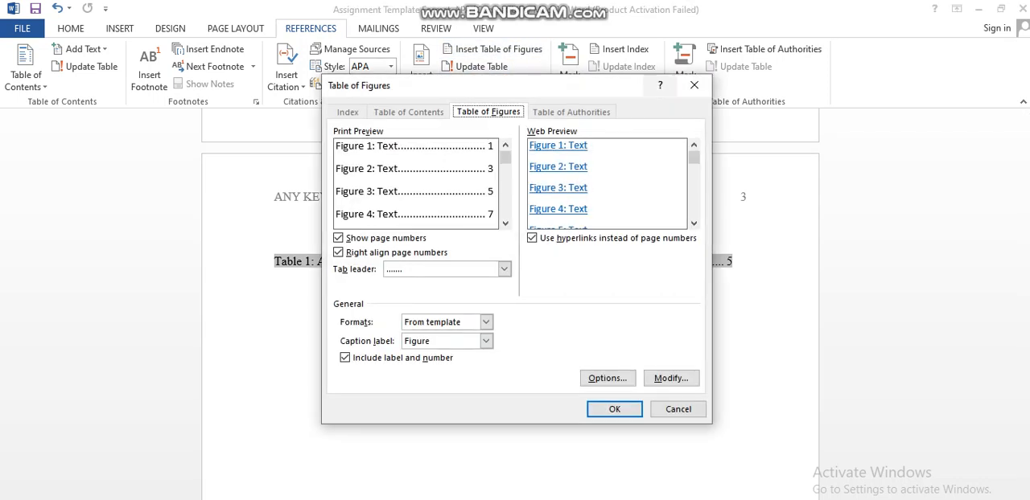
pyautogui.click(614, 408)
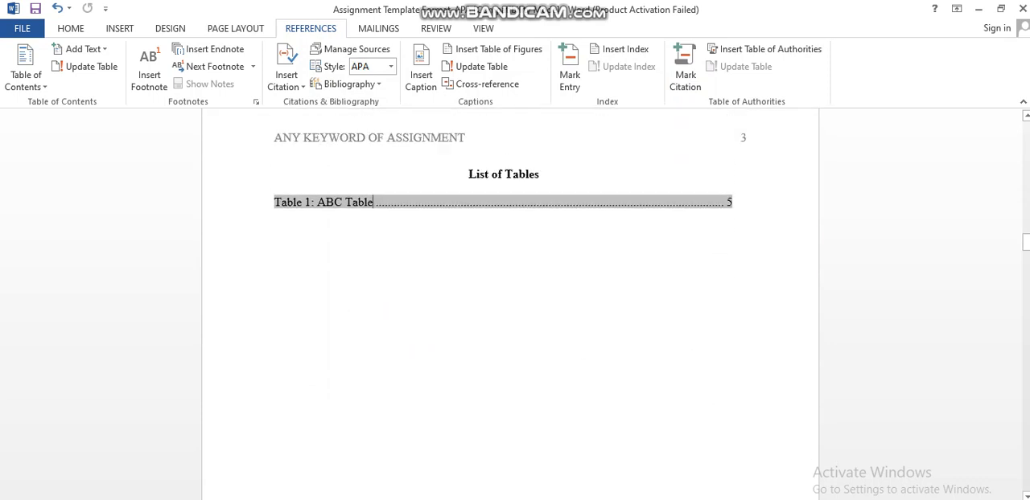
pyautogui.scroll(-3)
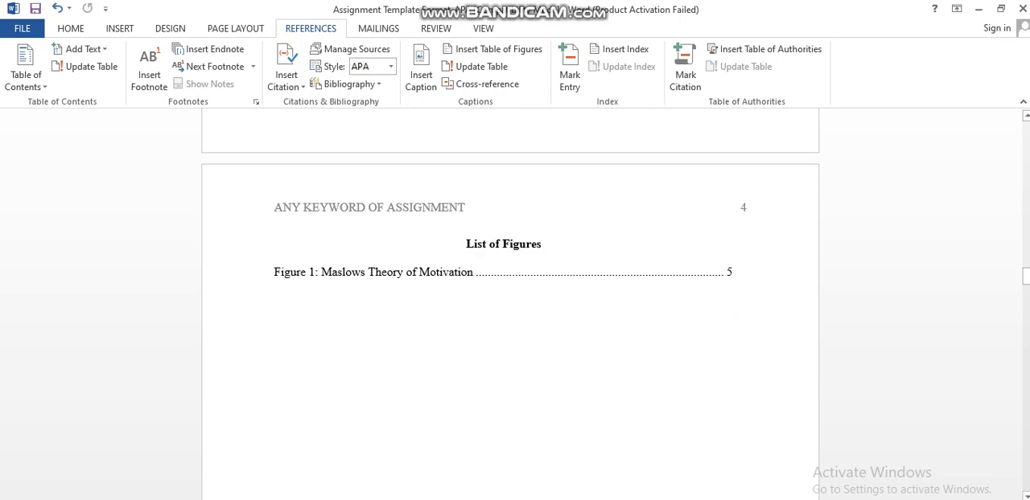
pyautogui.moveTo(493, 48)
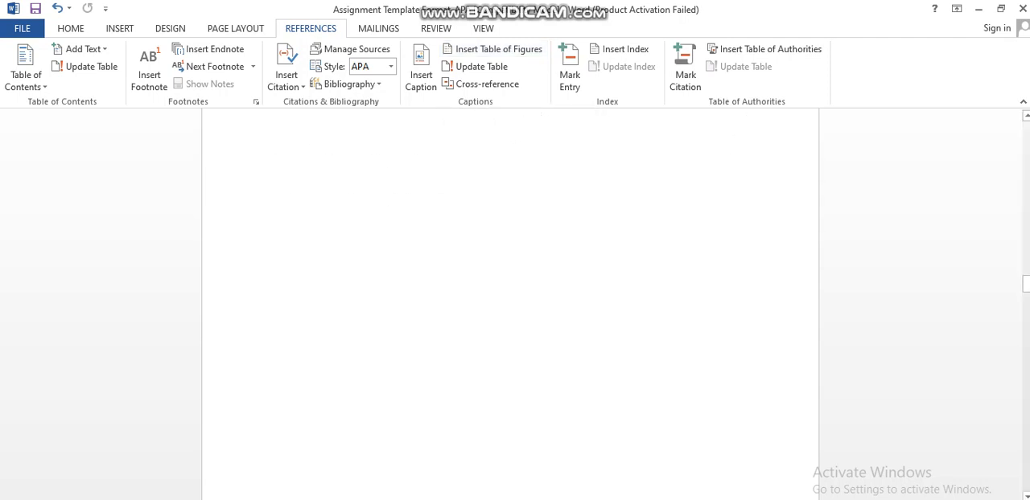
# - Move down to page 5 with the highlighted title placeholder and Introduction section
pyautogui.scroll(-3)
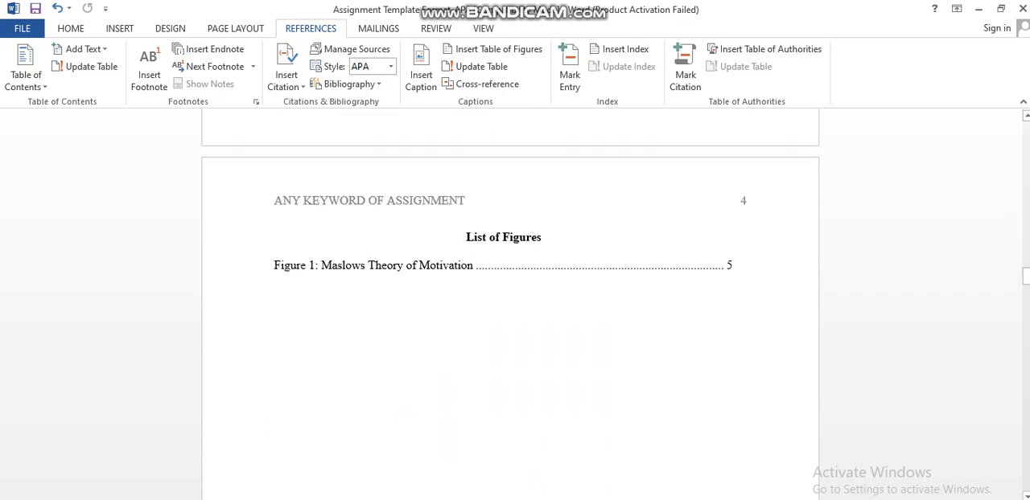
pyautogui.scroll(-3)
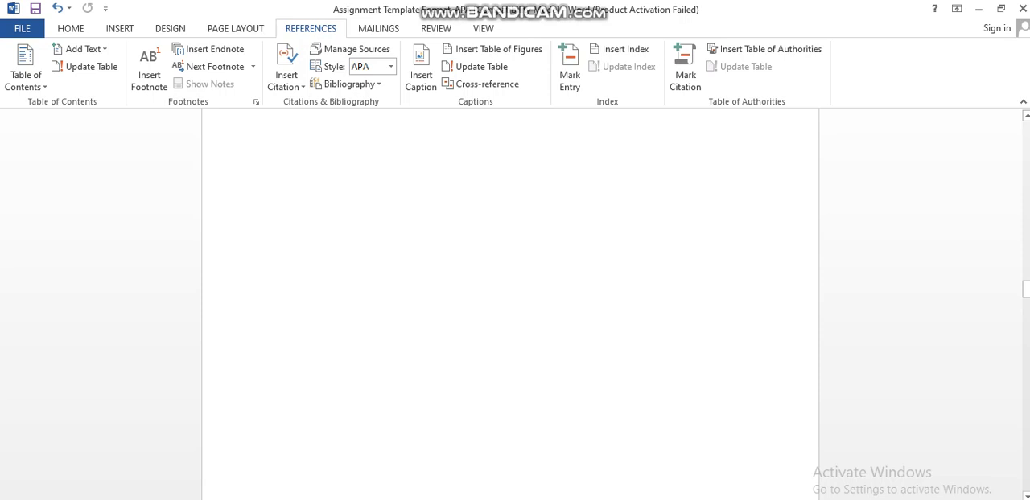
pyautogui.scroll(-3)
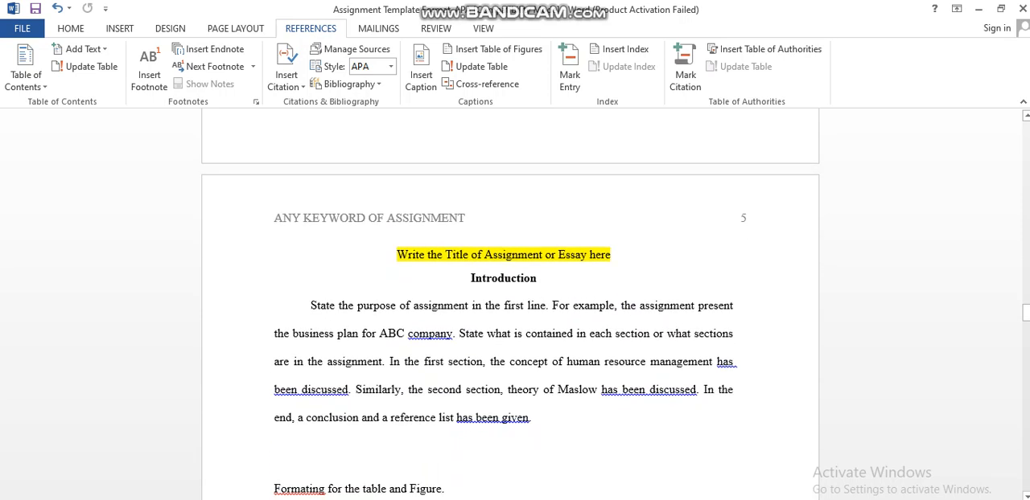
# - Place the cursor in the Introduction heading with the Home formatting tools and Heading 1 style shown
pyautogui.scroll(-3)
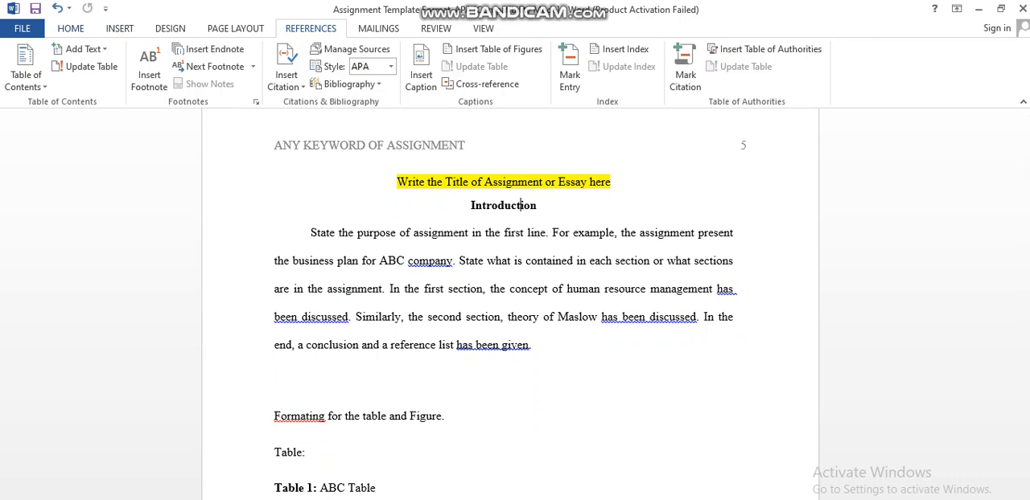
pyautogui.click(71, 29)
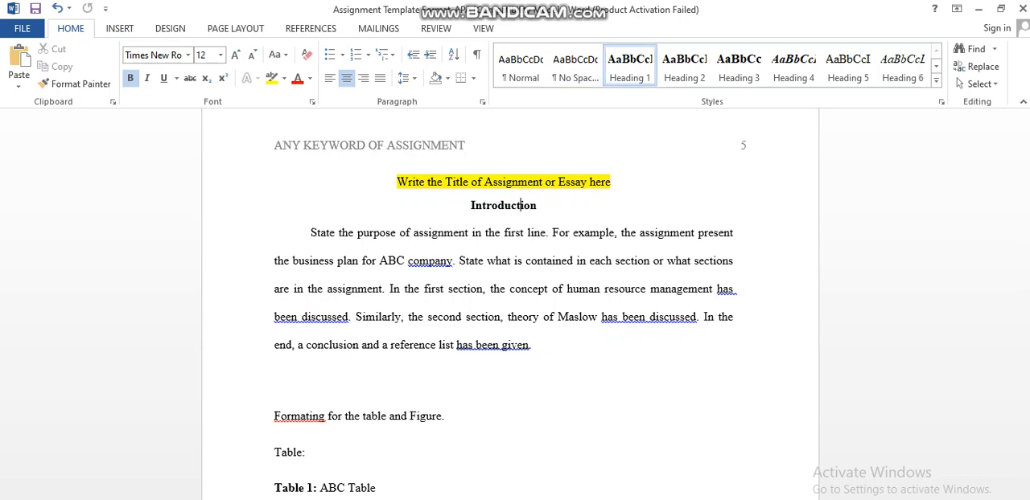
pyautogui.moveTo(630, 58)
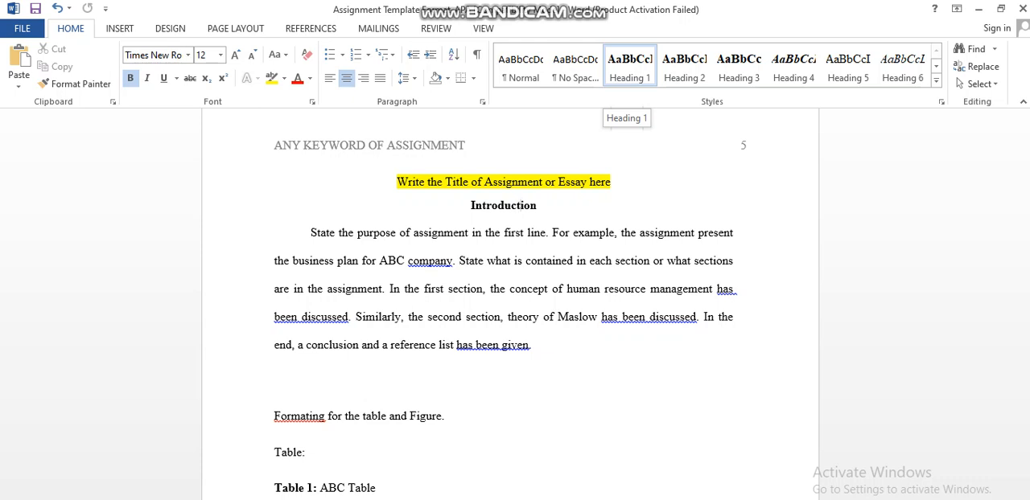
pyautogui.click(521, 206)
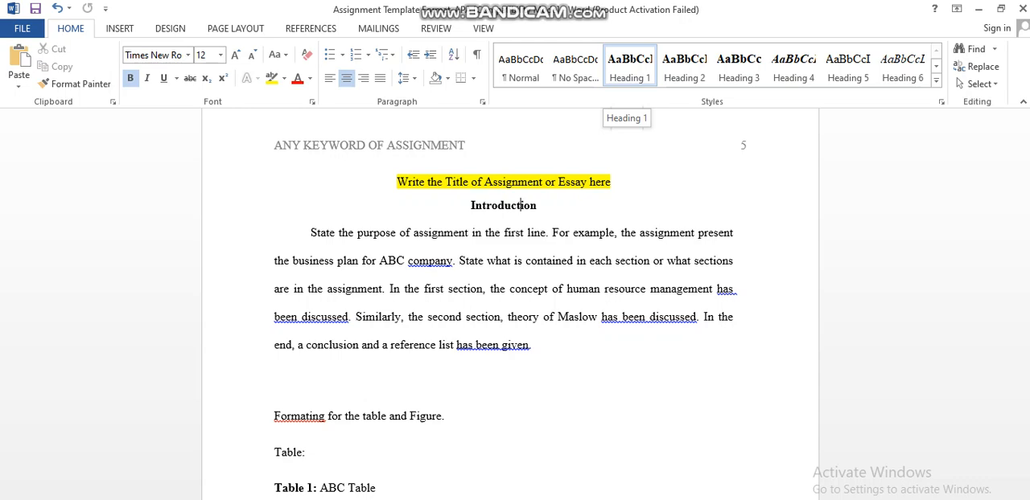
# - Modify Heading 1 to centred alignment (Times New Roman 12 pt bold) and confirm the style
pyautogui.rightClick(630, 68)
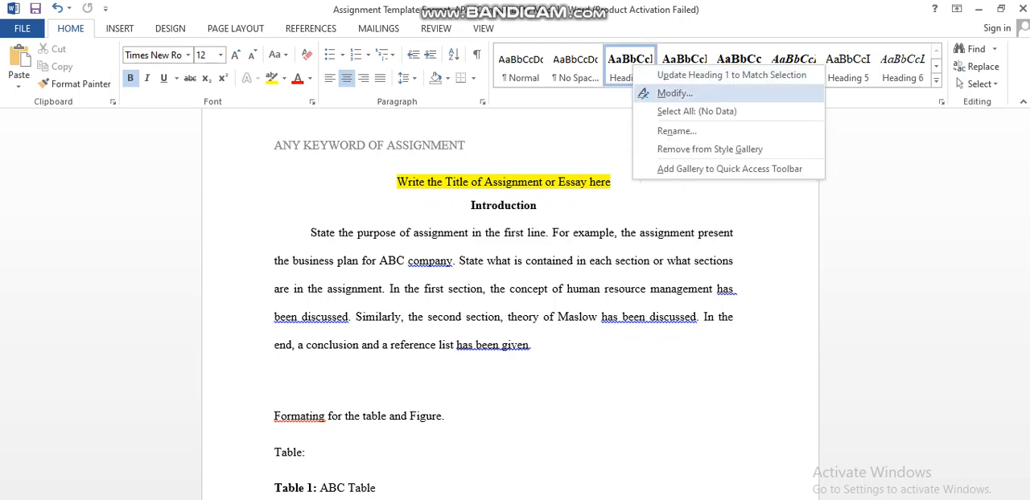
pyautogui.click(672, 93)
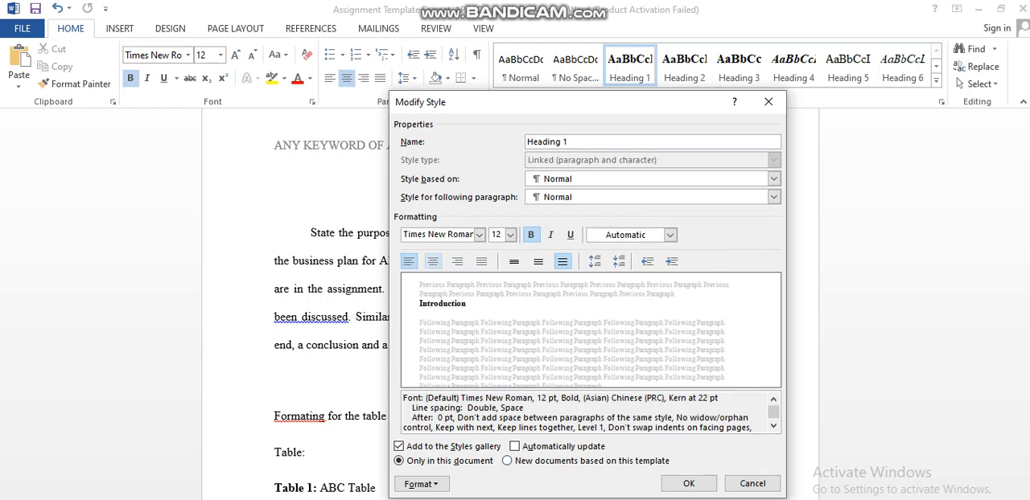
pyautogui.click(433, 261)
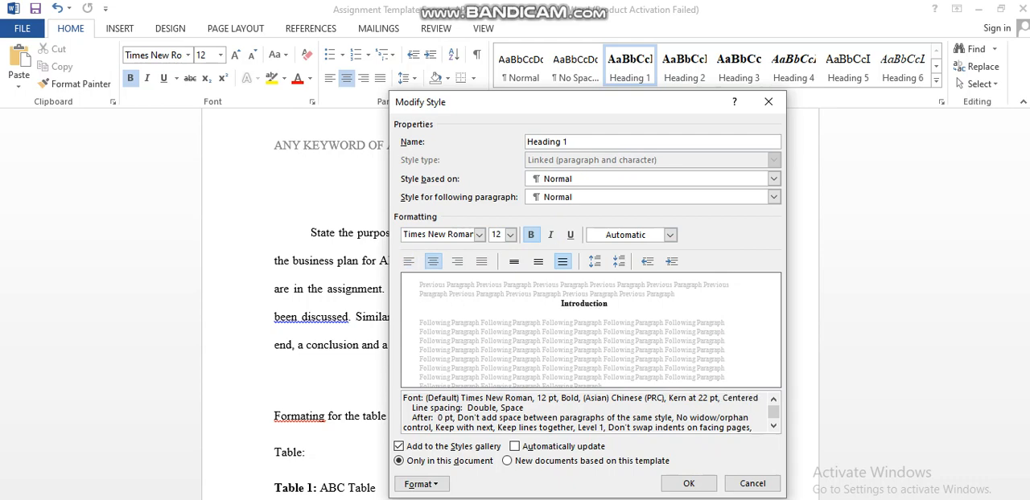
pyautogui.moveTo(689, 483)
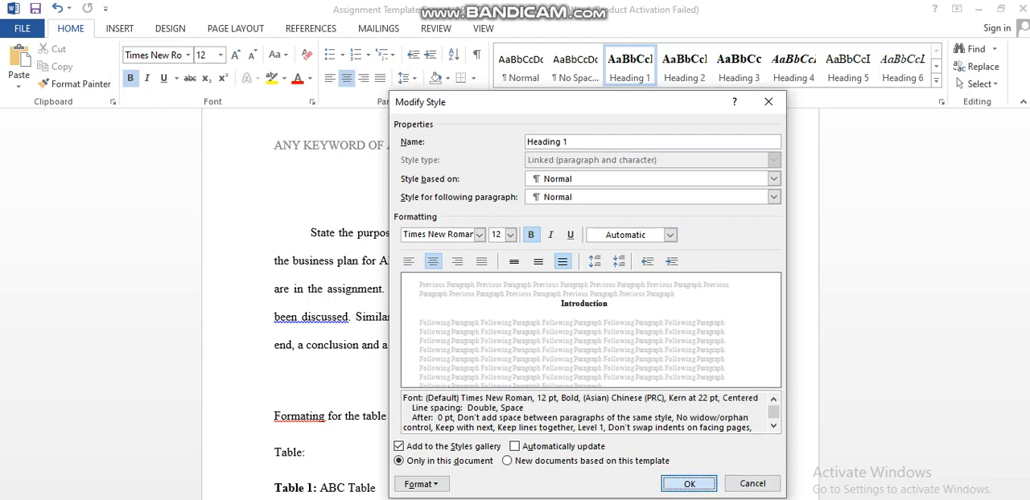
pyautogui.click(689, 483)
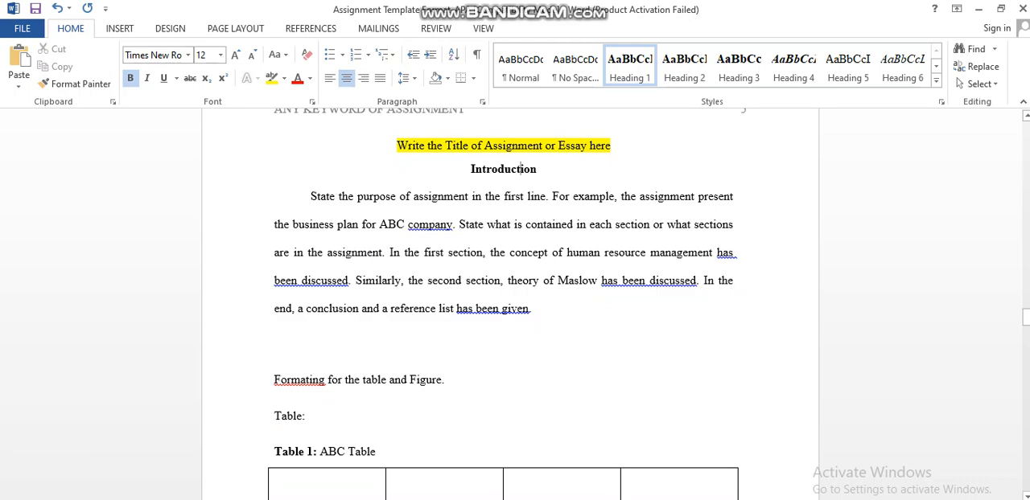
# - Apply Heading 2 to Second Level and Heading 3 to Third Level on page 7
pyautogui.scroll(-3)
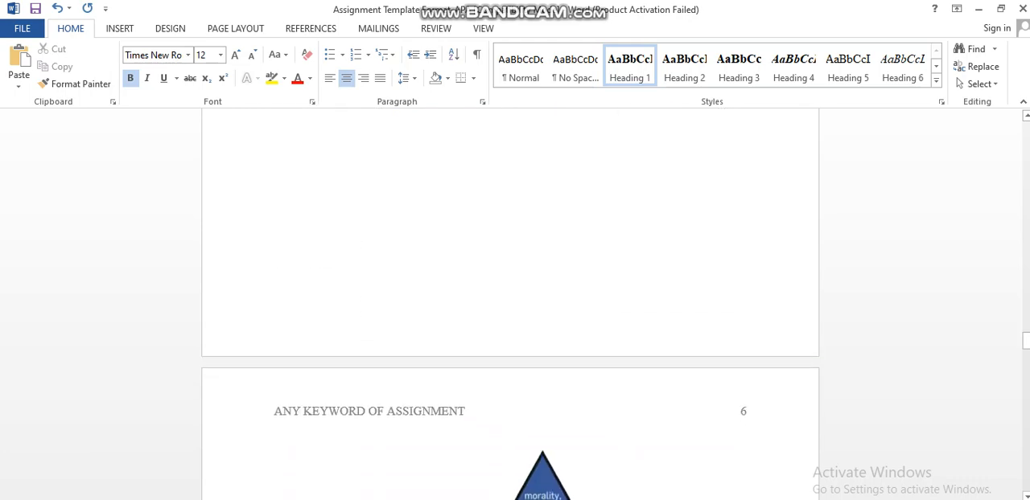
pyautogui.scroll(-3)
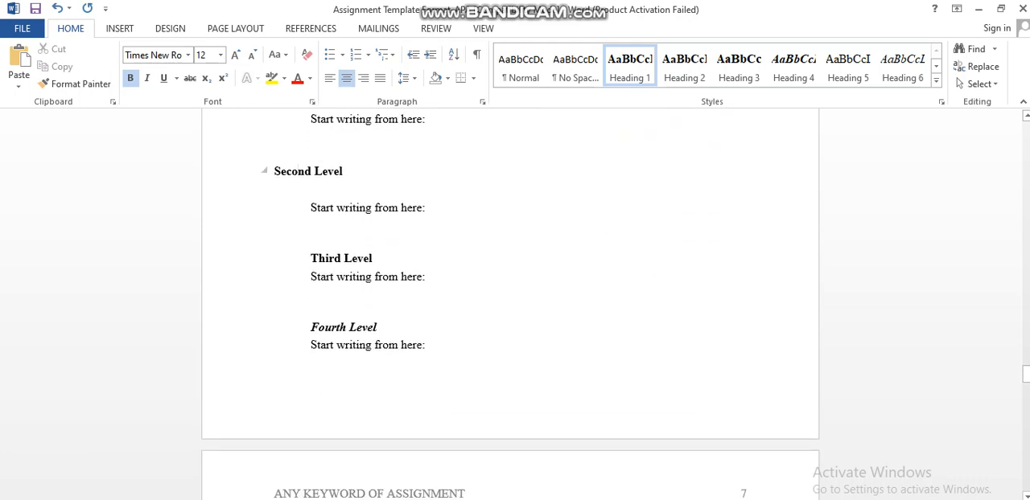
pyautogui.click(684, 66)
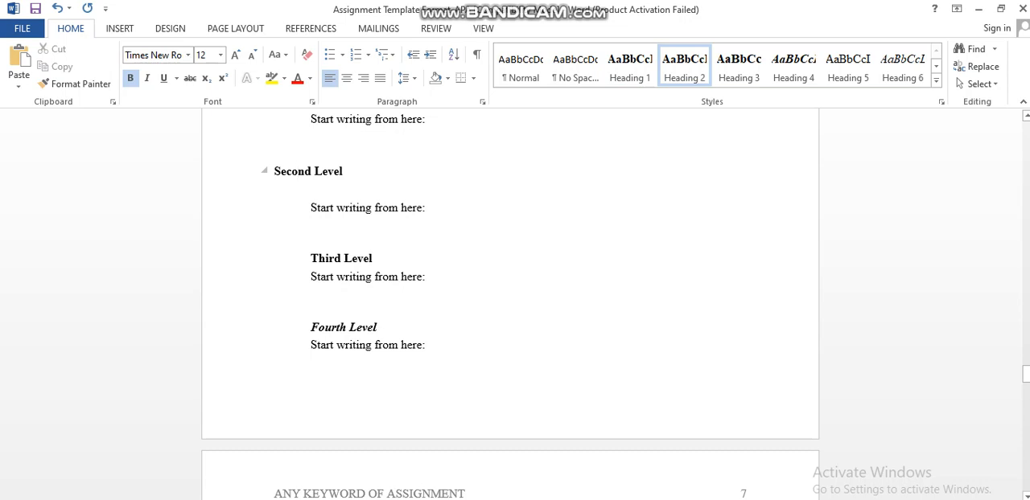
pyautogui.click(297, 170)
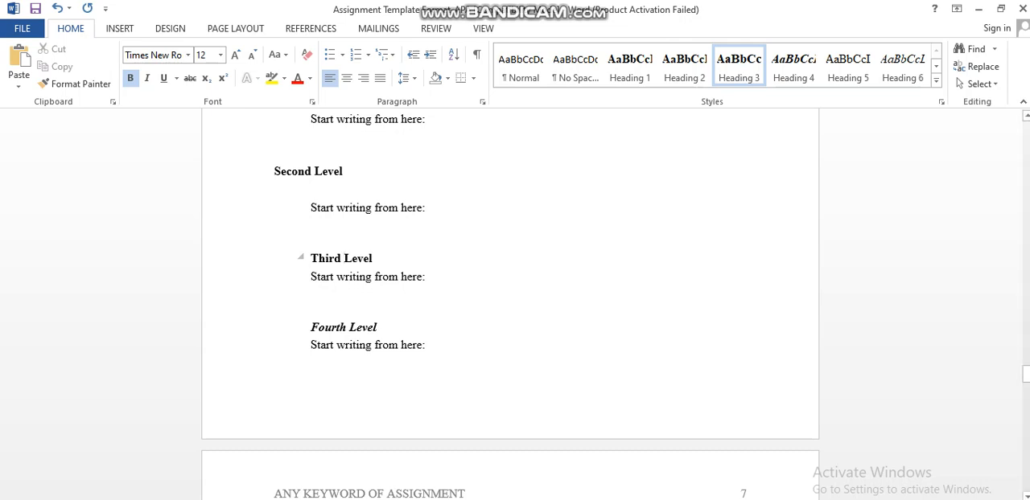
pyautogui.click(345, 257)
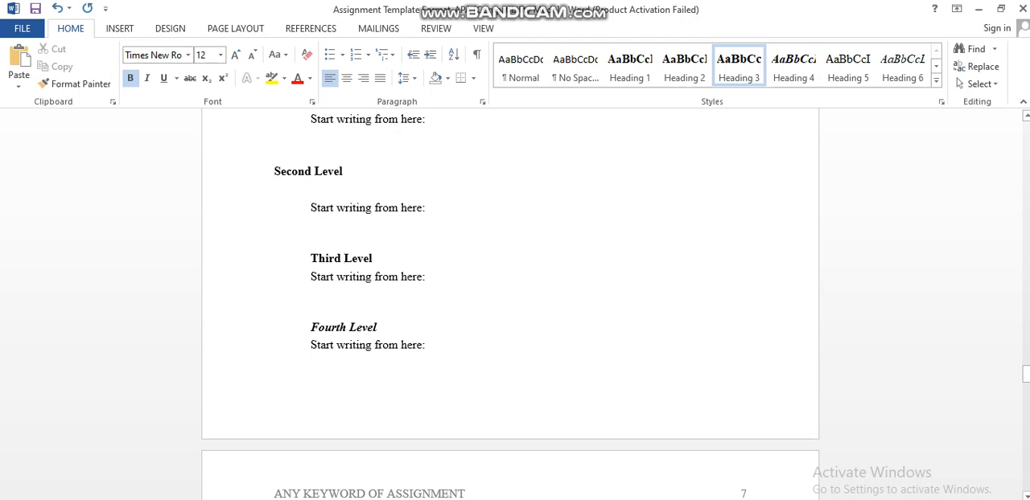
pyautogui.click(345, 257)
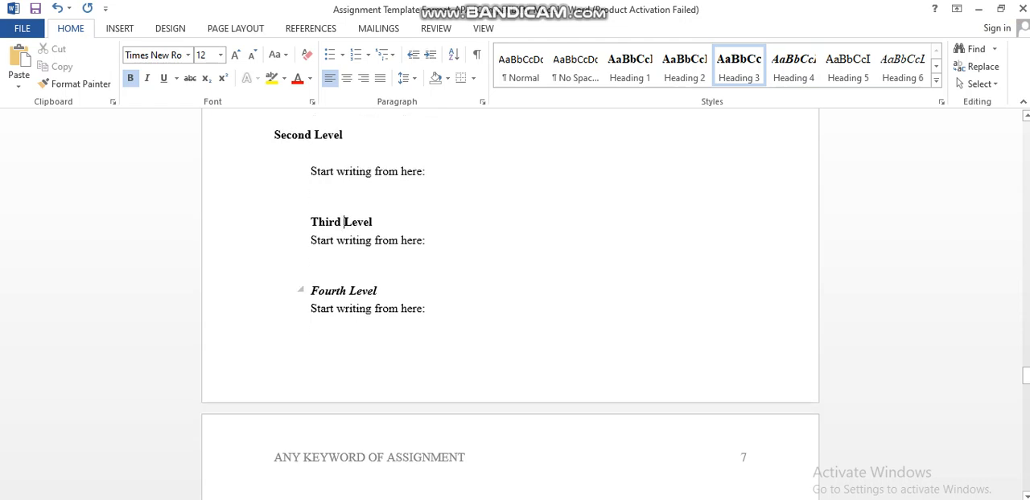
# - Move down to the Fifth Level and Sixth Level headings carrying Heading 5 and Heading 6
pyautogui.scroll(-3)
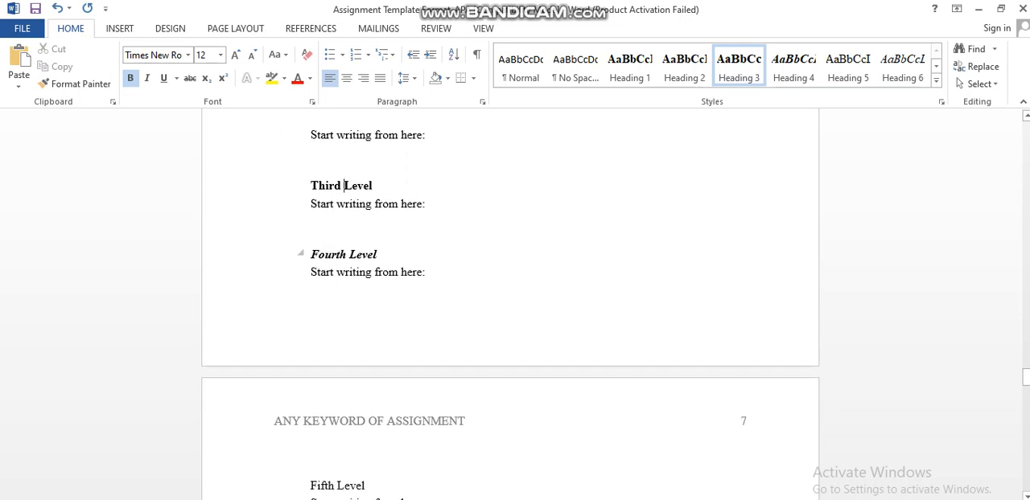
pyautogui.scroll(-3)
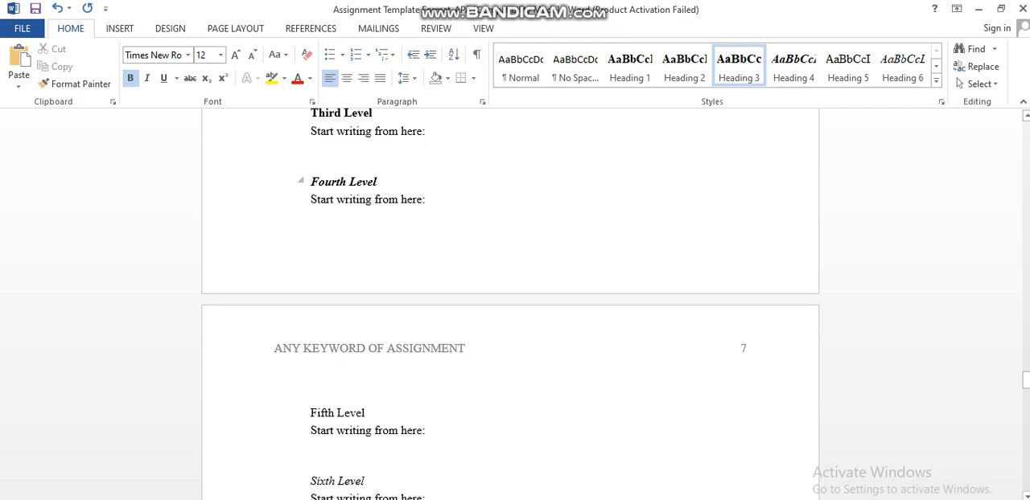
pyautogui.scroll(-3)
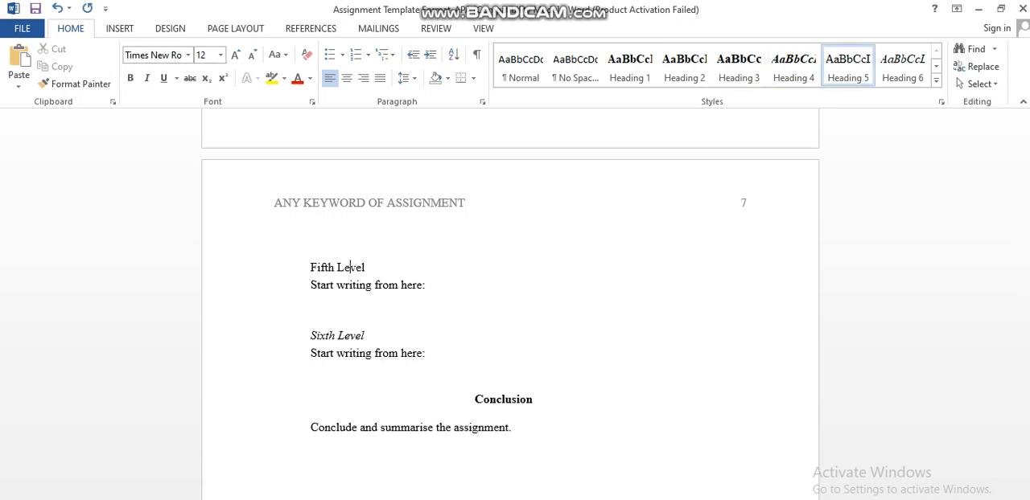
pyautogui.moveTo(846, 66)
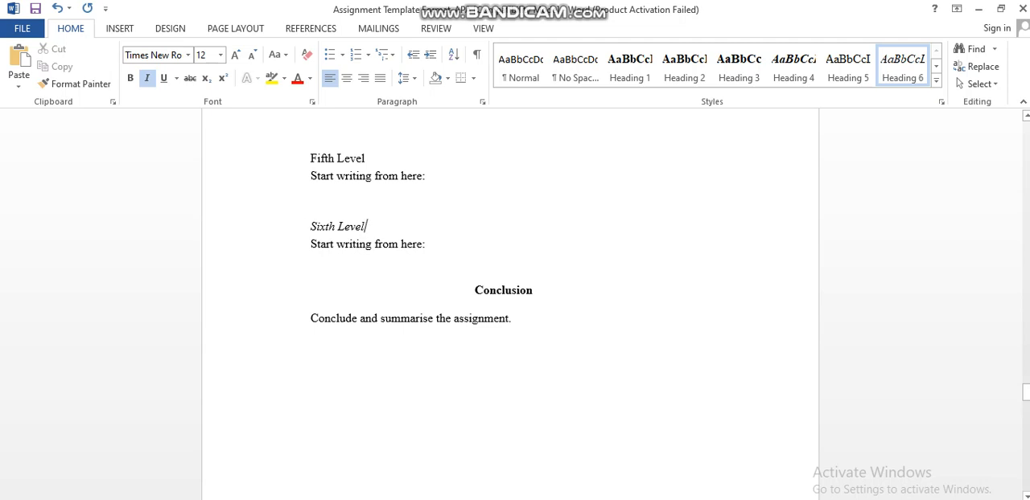
pyautogui.scroll(-3)
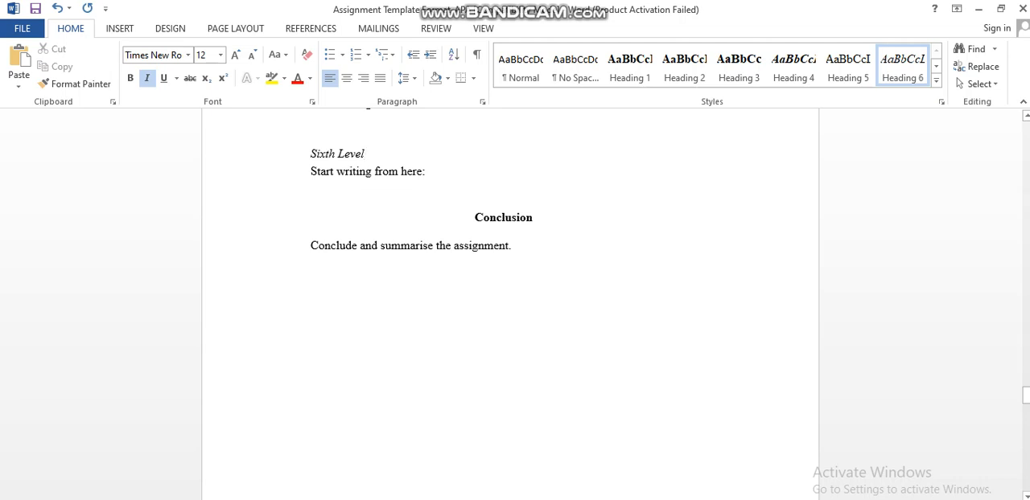
# - Confirm the Conclusion heading uses Heading 1 and return to the Introduction page with Table 1
pyautogui.click(363, 155)
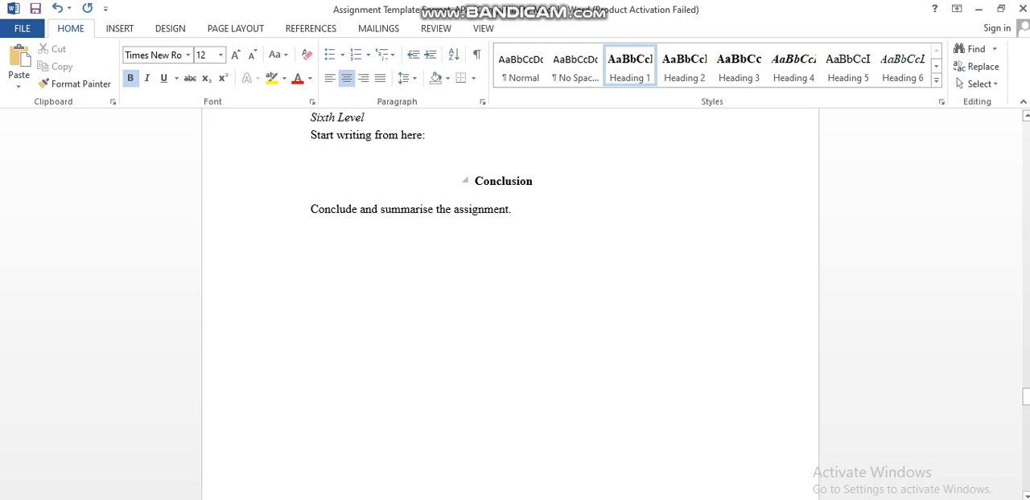
pyautogui.scroll(-3)
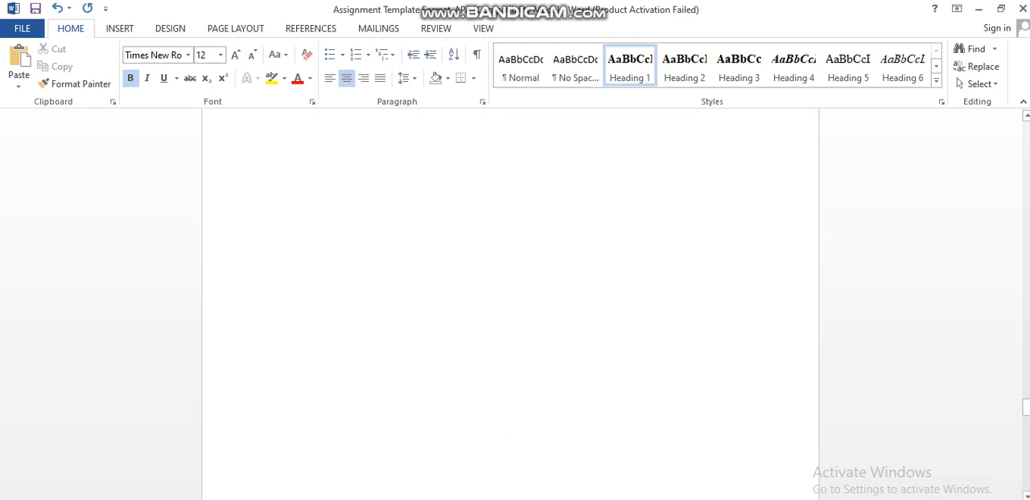
pyautogui.scroll(-3)
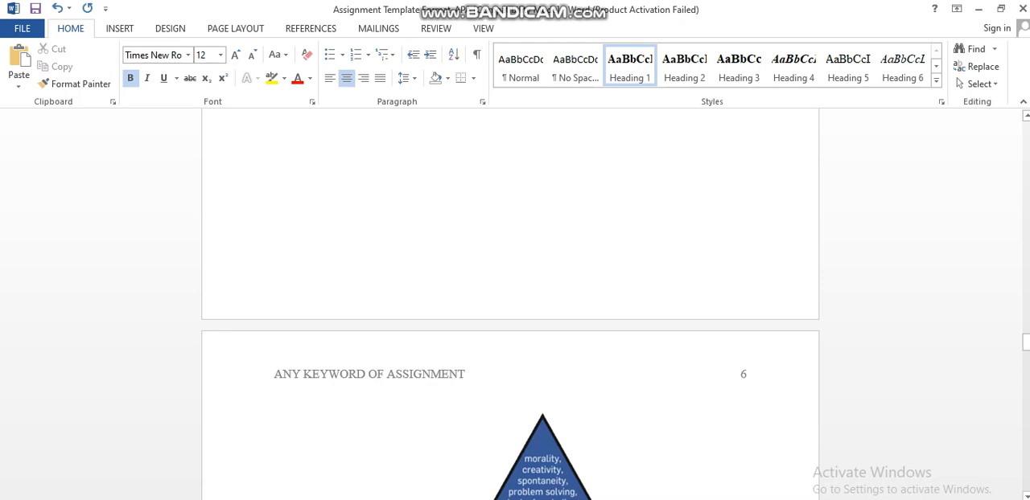
pyautogui.scroll(-3)
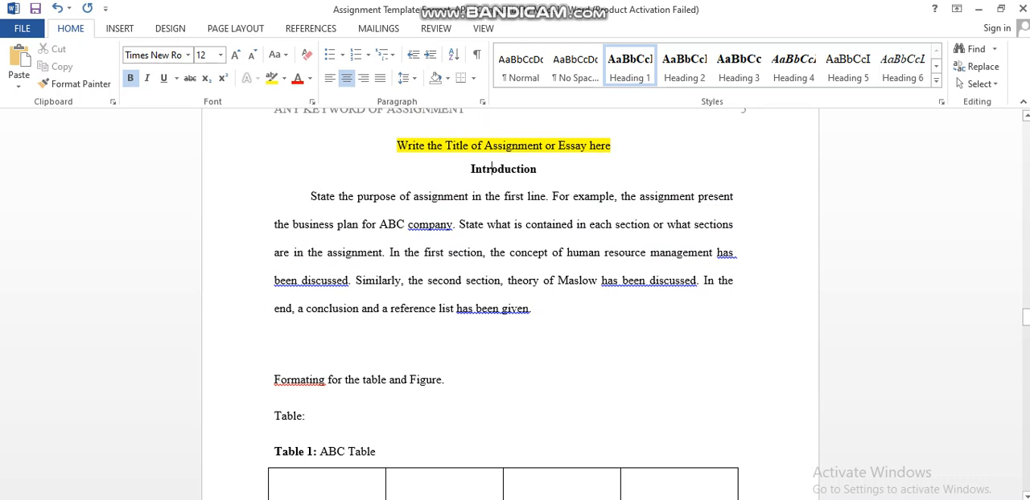
# - Make 'Formating for the table and Figure.' a bold, left-aligned heading below the Introduction paragraph
pyautogui.moveTo(310, 196); pyautogui.dragTo(411, 196)
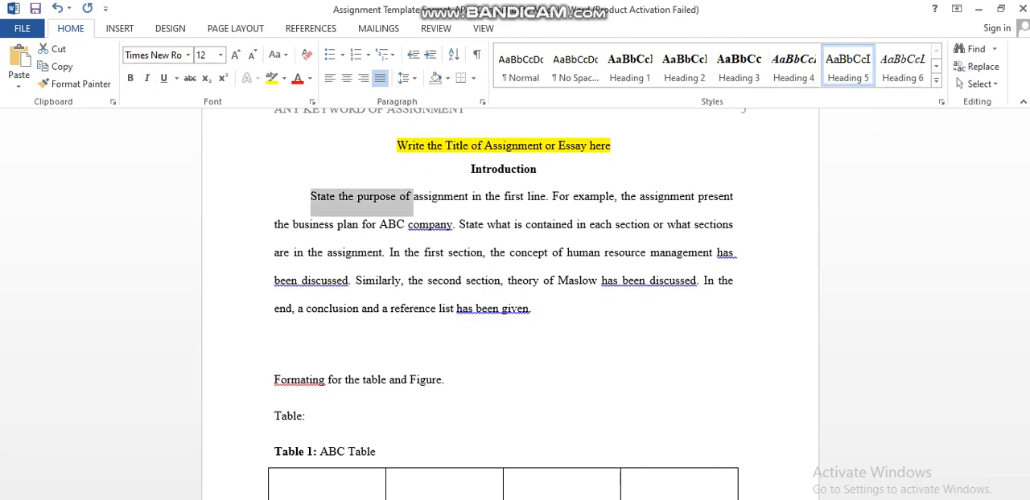
pyautogui.scroll(-3)
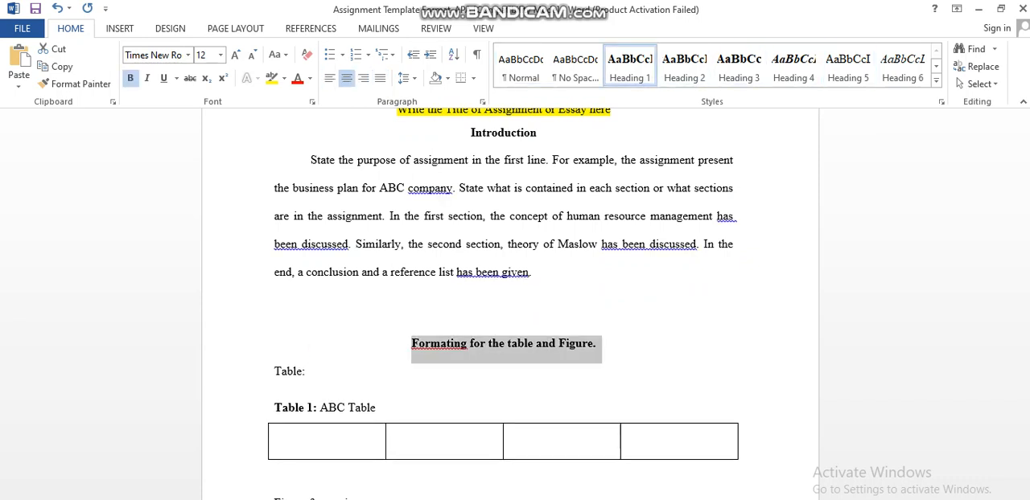
pyautogui.click(683, 66)
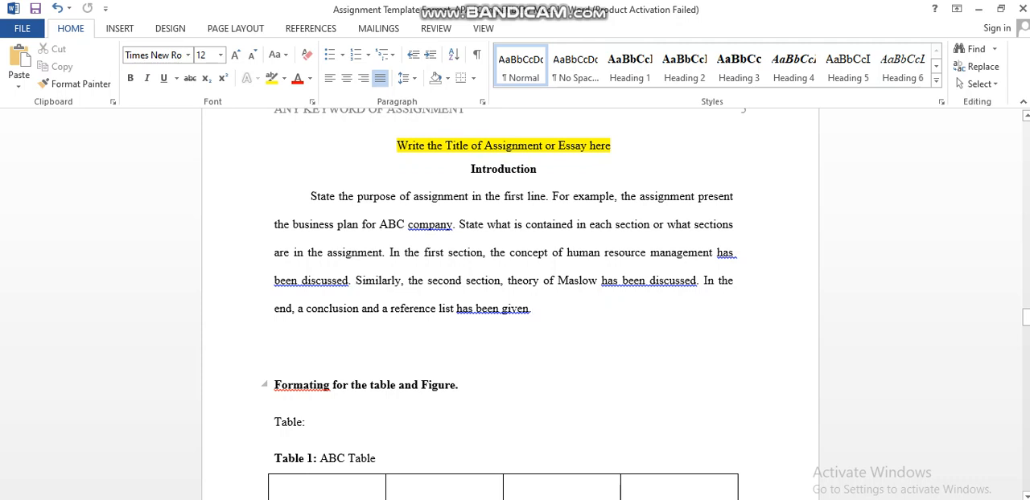
pyautogui.click(531, 308)
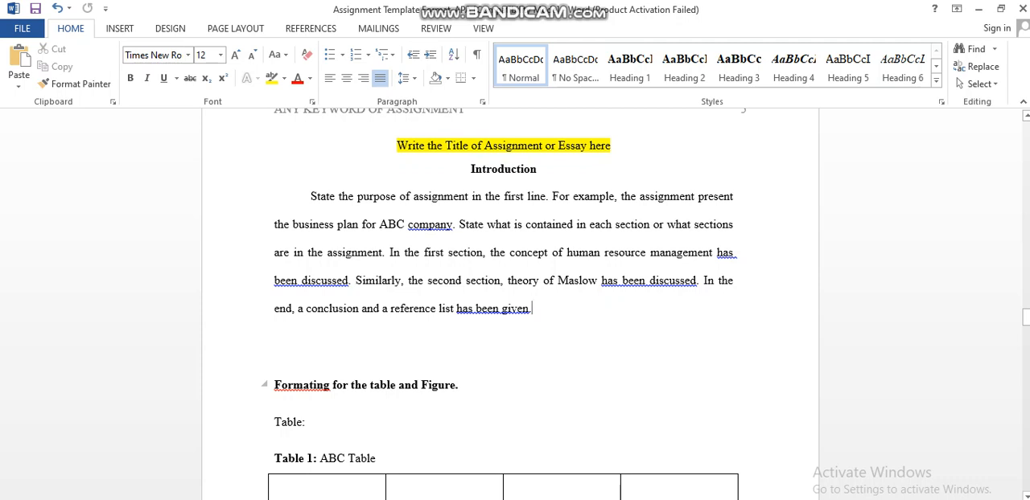